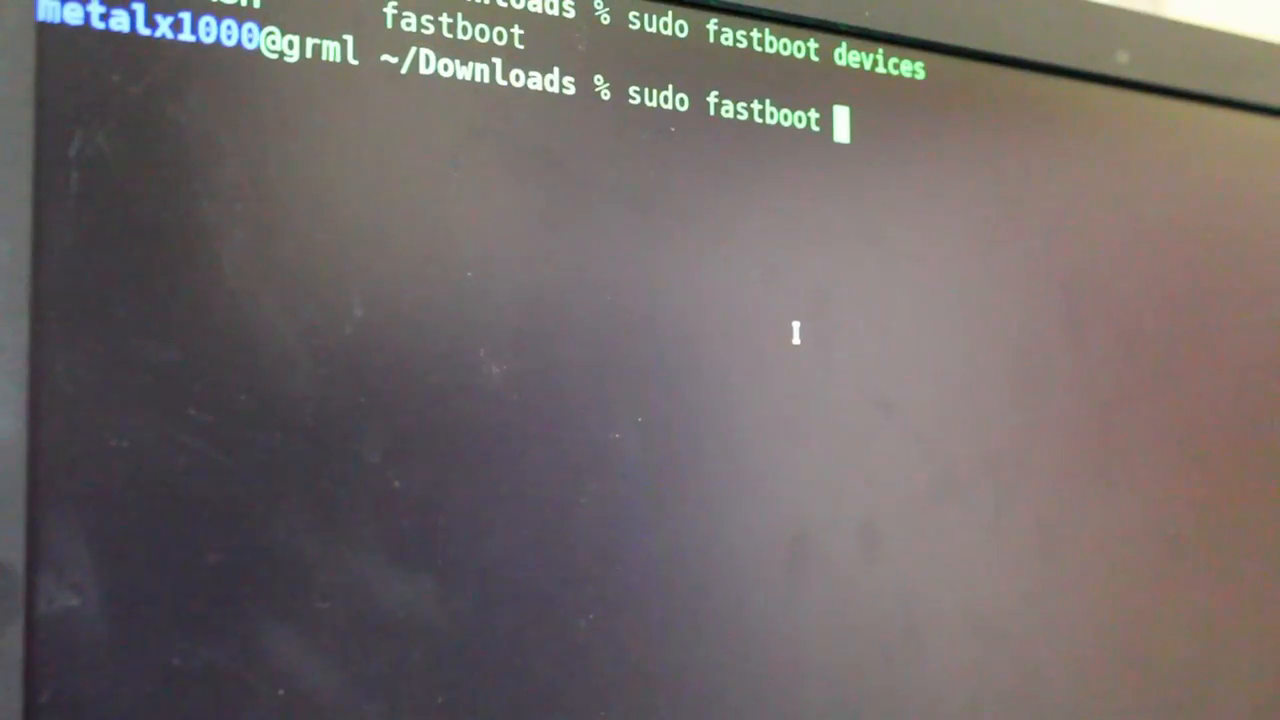
text(boot)
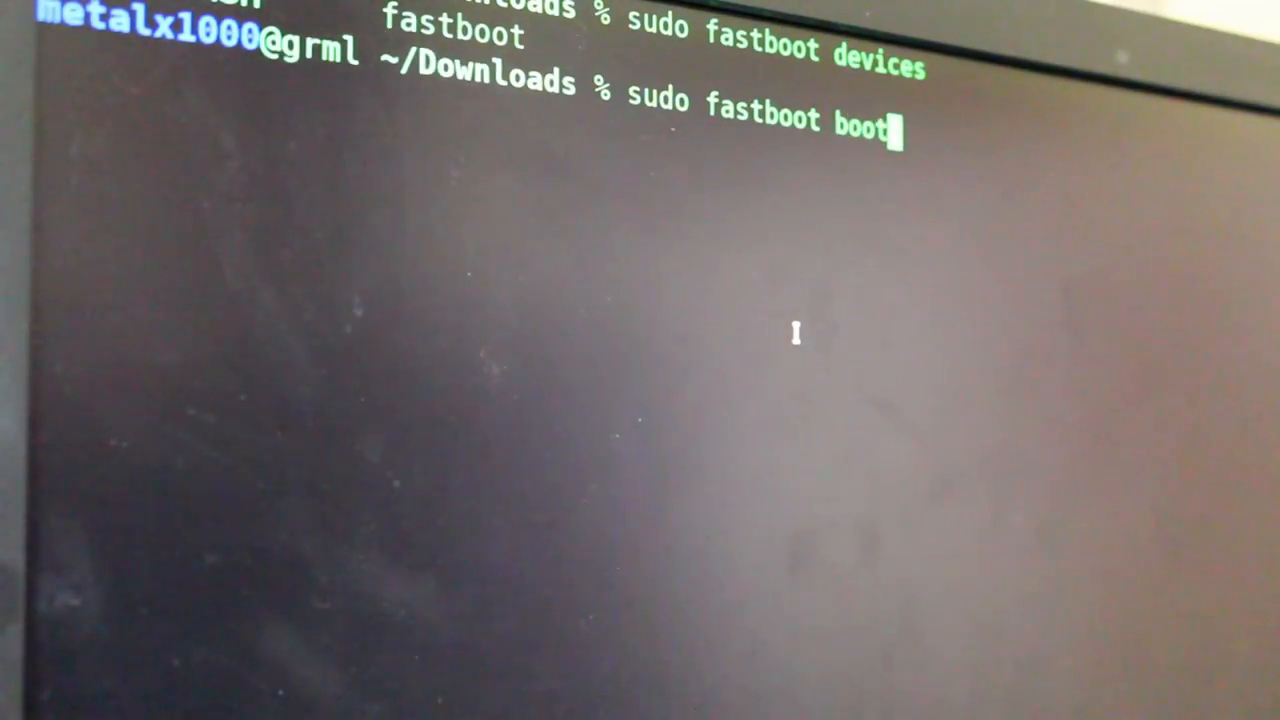
text(twrp-3.2.0-0-harpia.img)
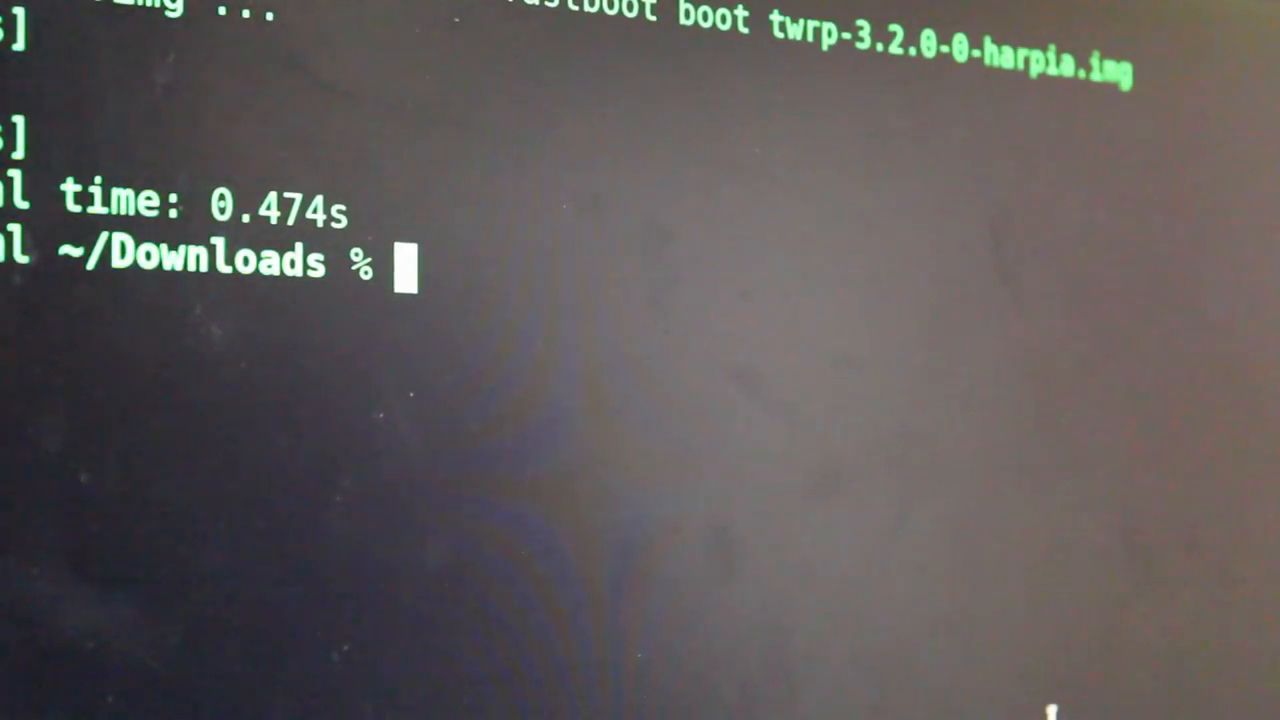
text(sudo fastboot boot twrp-3.2.0-0-harpia.img)
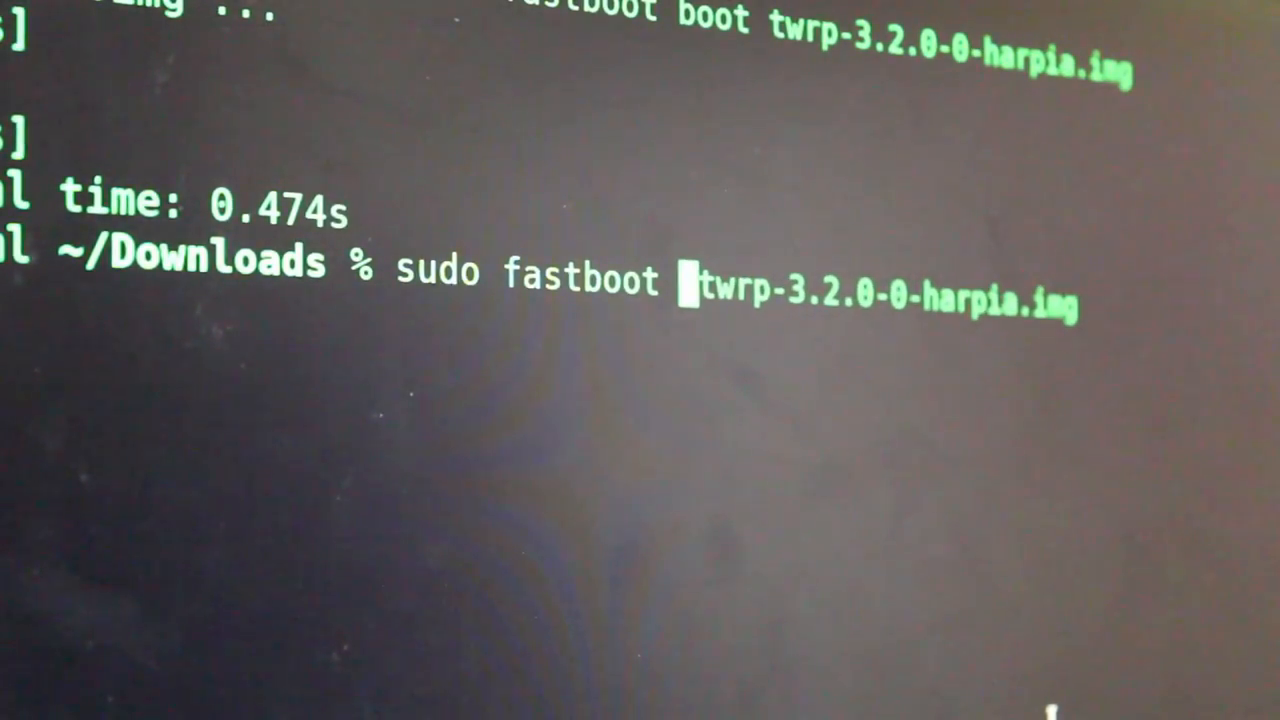
text(flash)
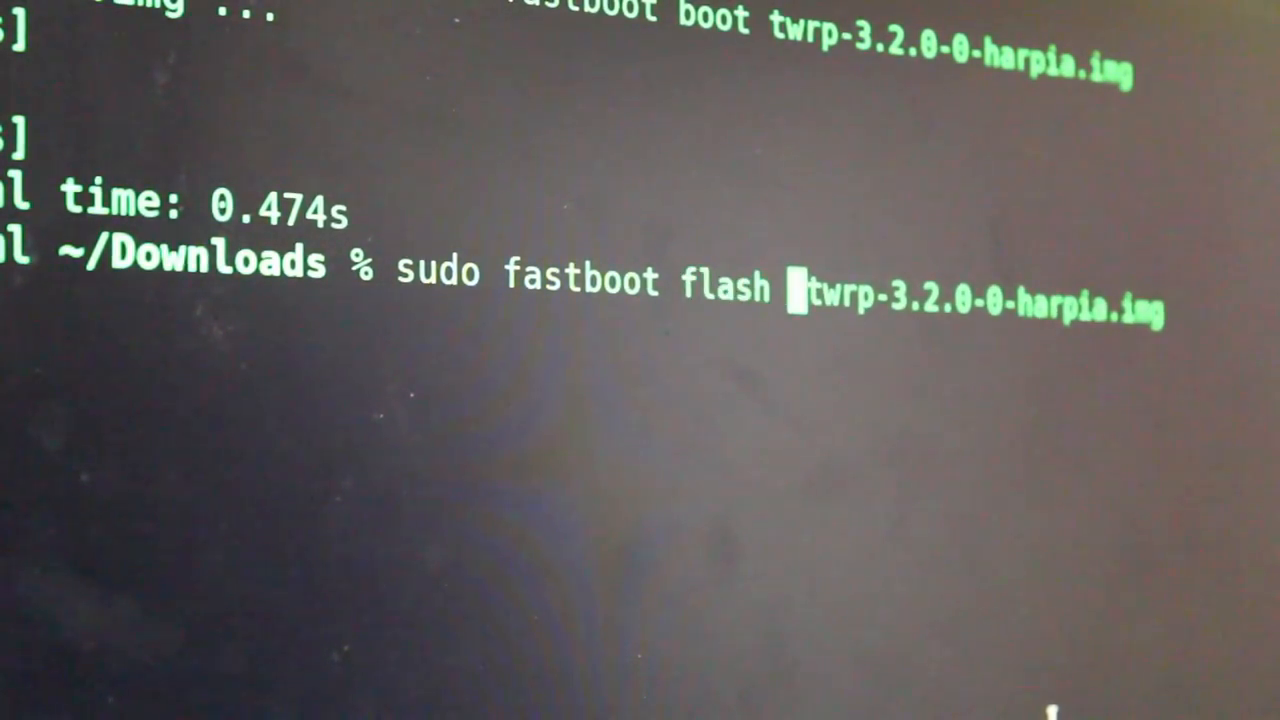
text(recovery)
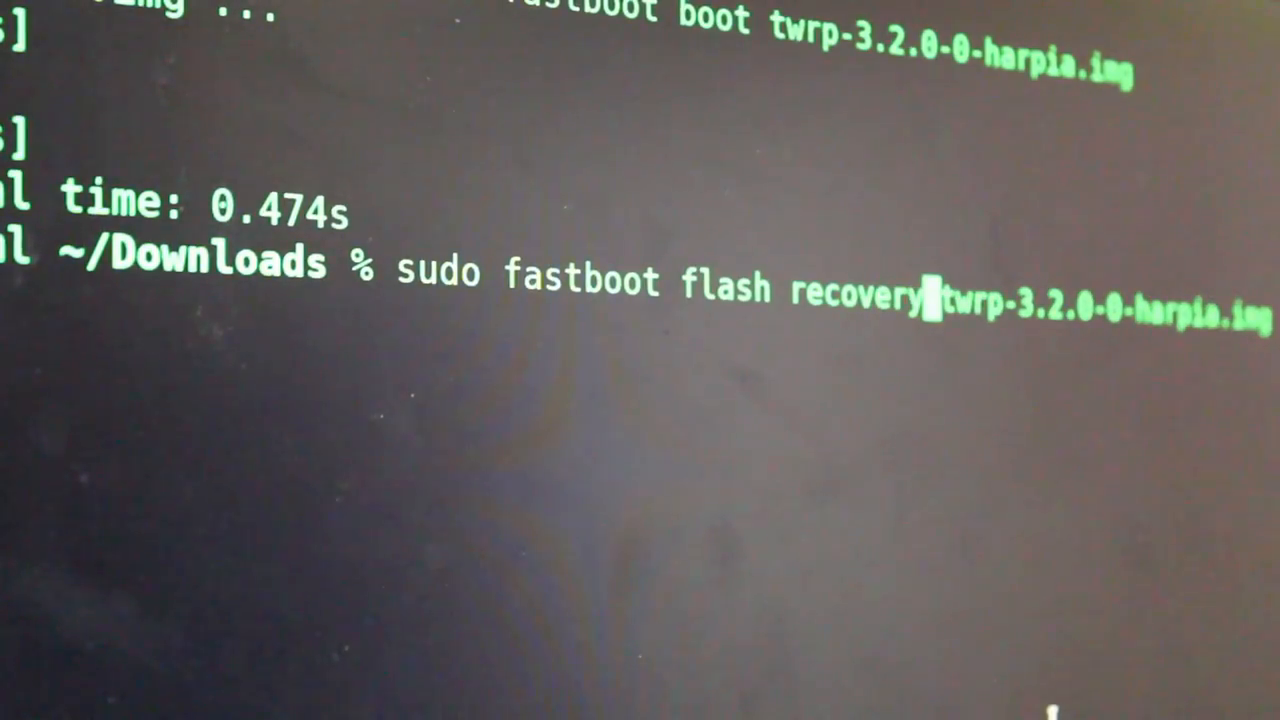